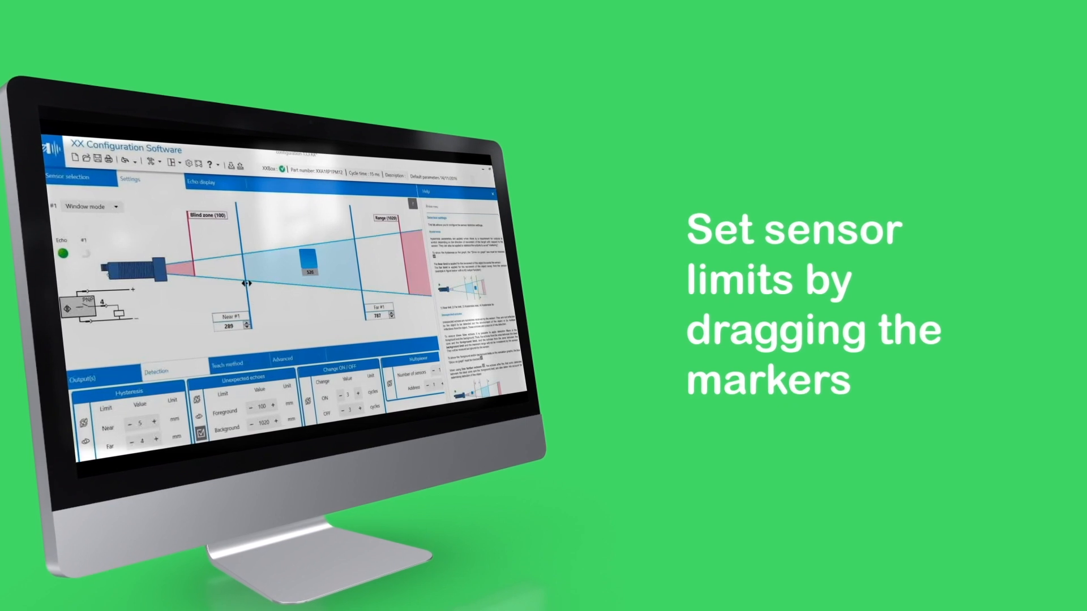
# Set window limits to near 254, far 606 and reload 'configuration 1 test.CFXX'
pyautogui.moveTo(249, 284); pyautogui.dragTo(284, 284)
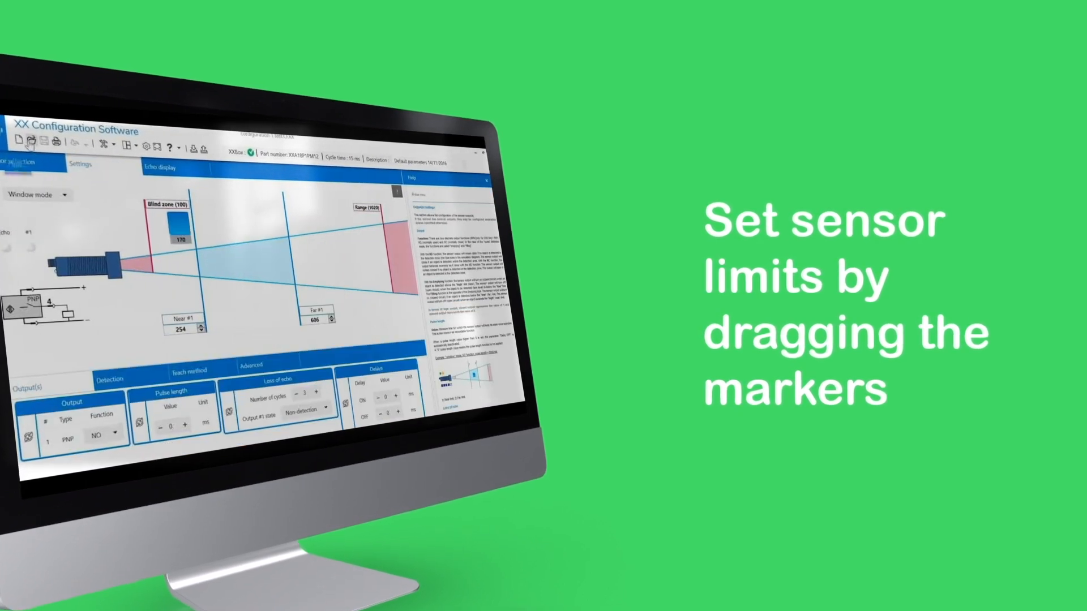
pyautogui.click(32, 142)
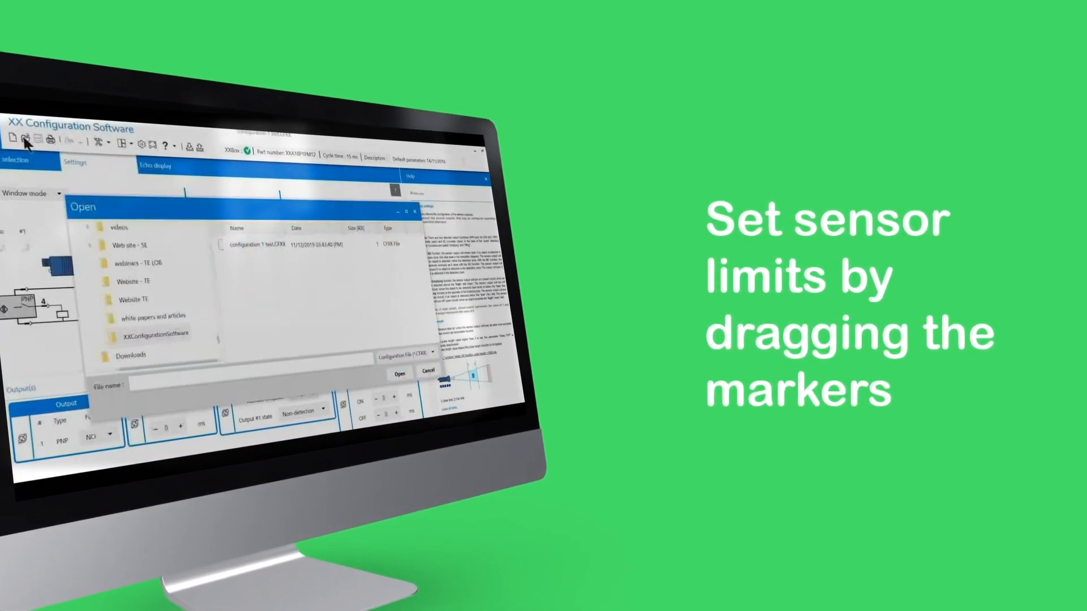
pyautogui.click(264, 245)
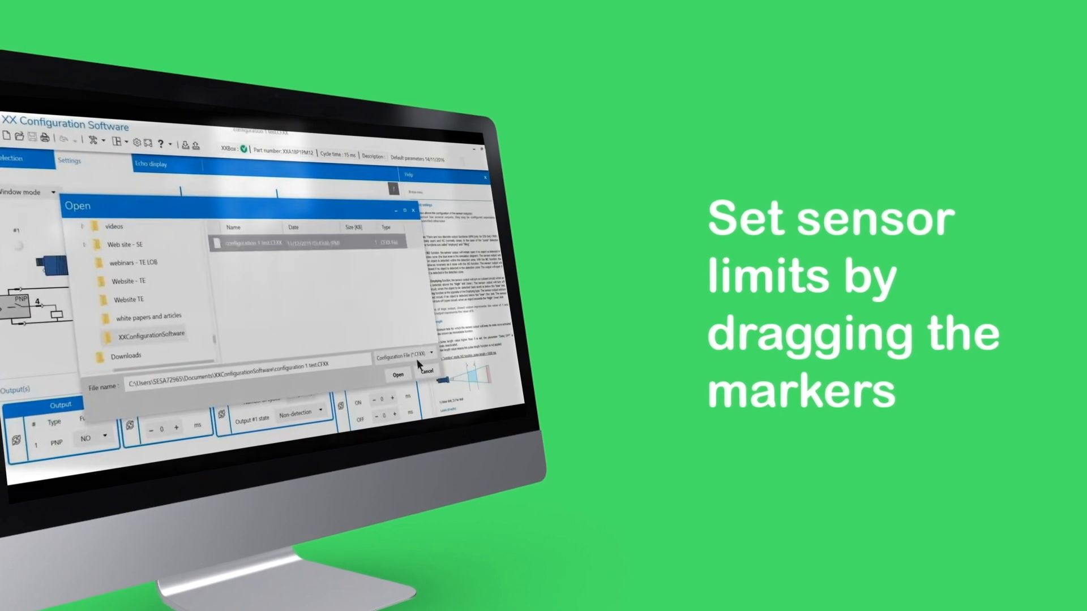
pyautogui.click(399, 373)
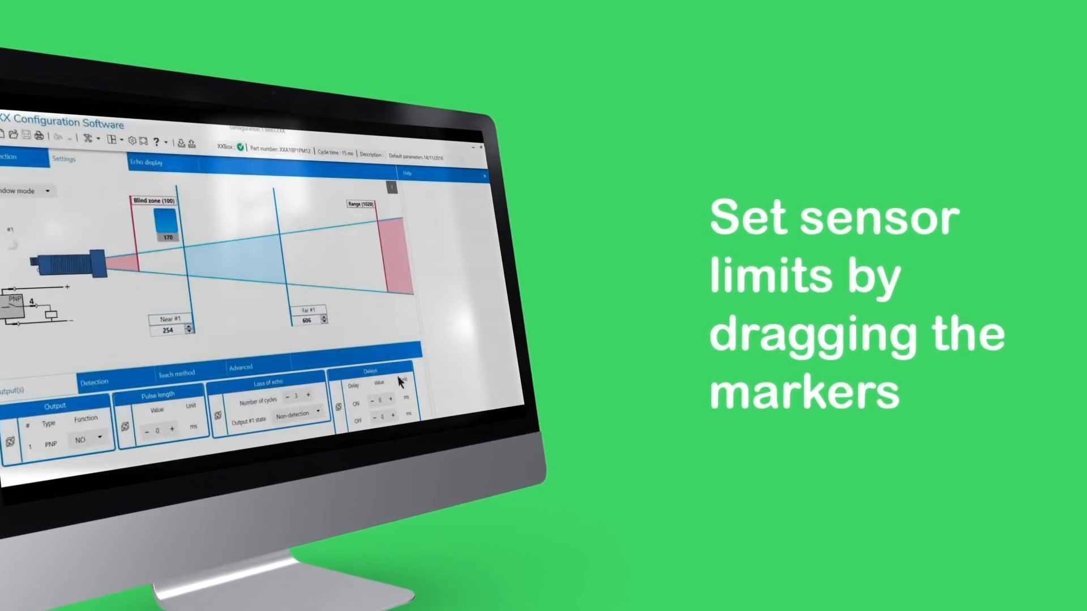